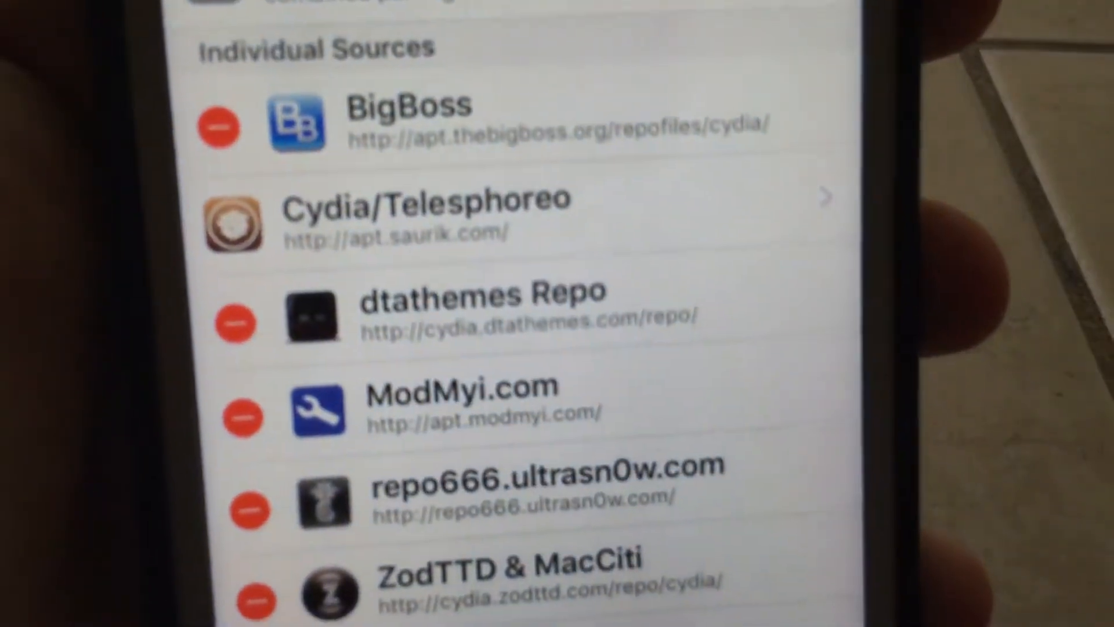
Step: Scroll the Sources list to reach the dtathemes Repo and its All Packages list
scroll("up", 3)
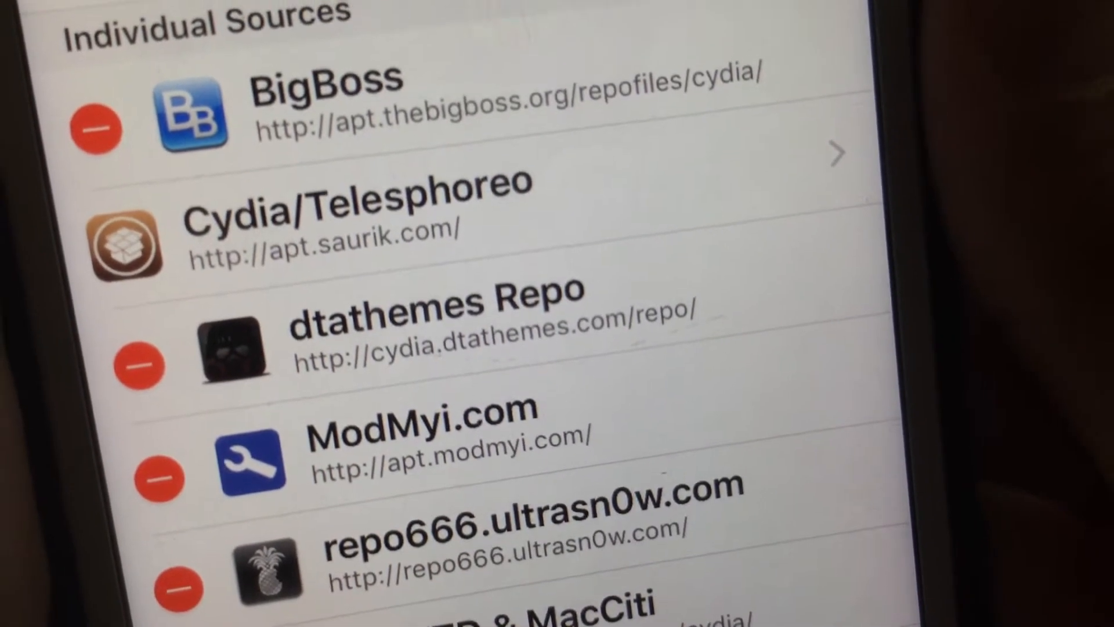
scroll("down", 3)
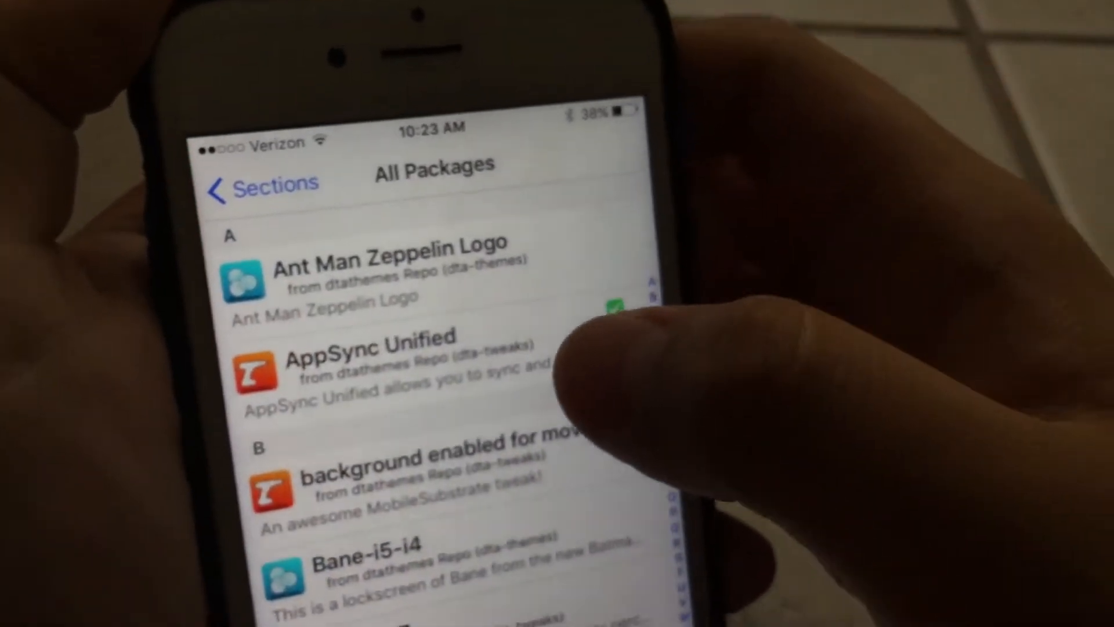
Step: Jump to the M section and open the Movie Box 3 (3.6.7) details page
left_click(362, 362)
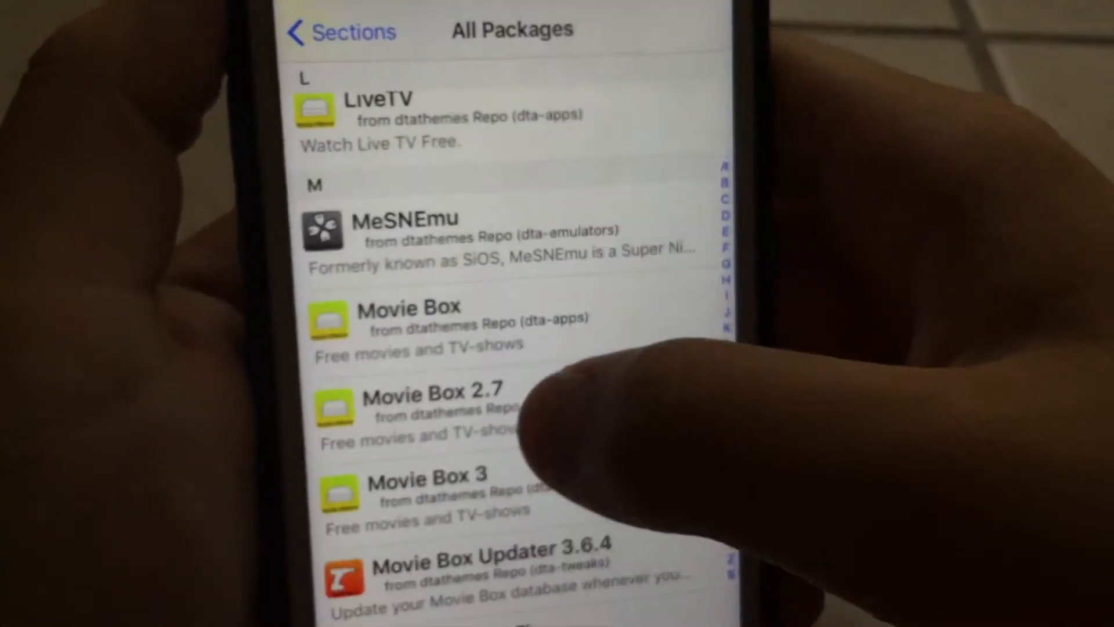
left_click(427, 489)
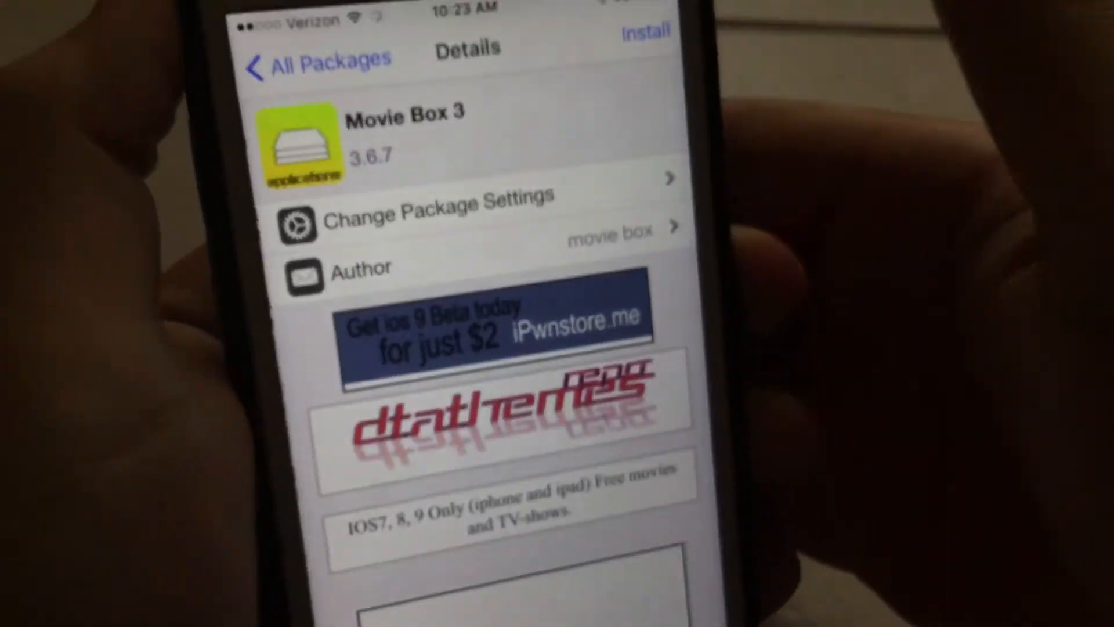